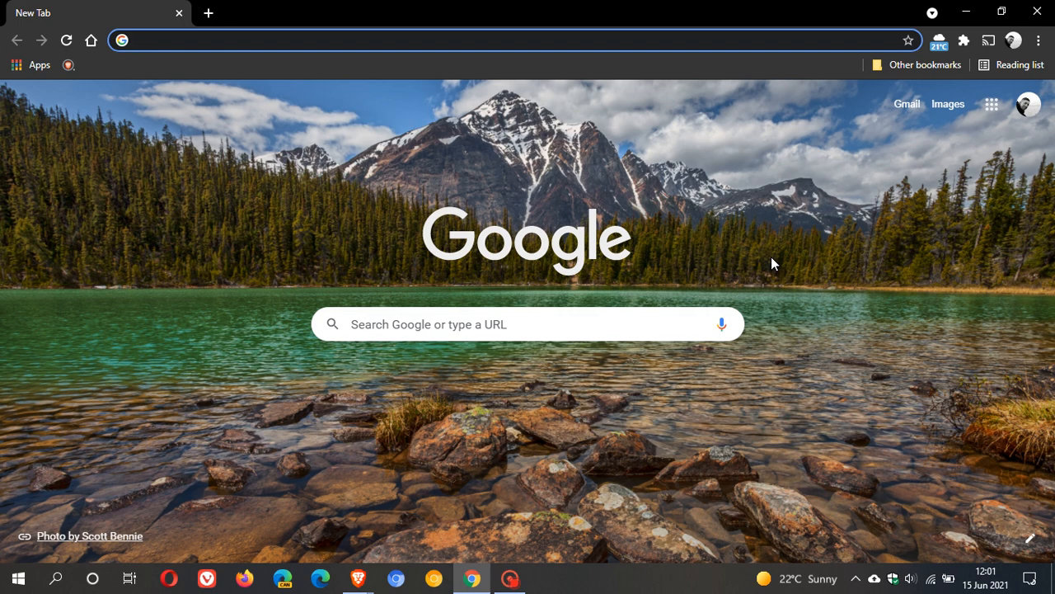
mouse_move(659, 254)
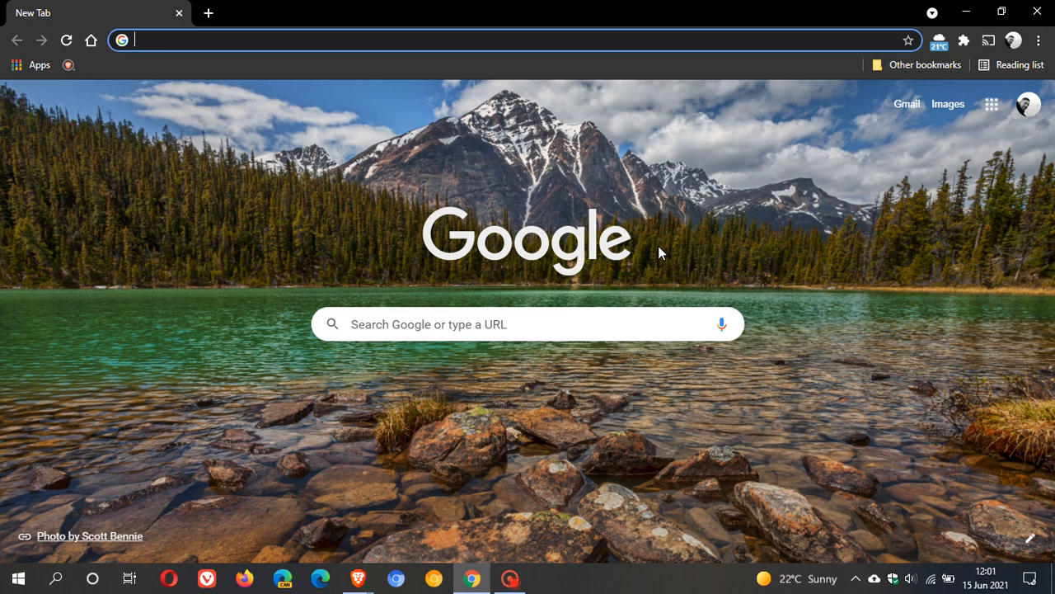
- Go to Gmail from the Chrome new tab page
left_click(907, 104)
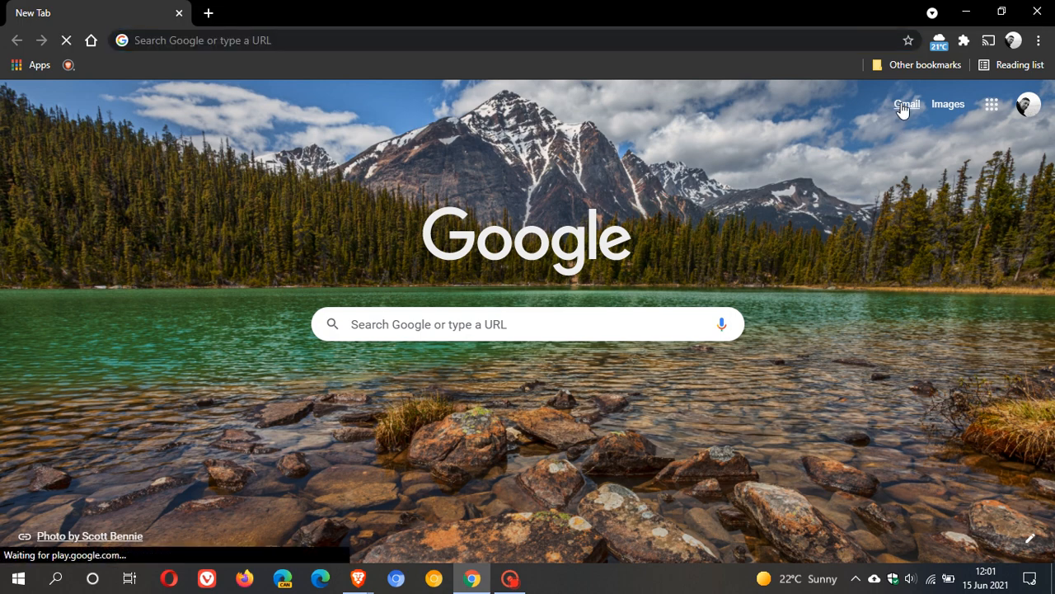
- Let the Gmail inbox finish loading, showing no new mail
left_click(907, 104)
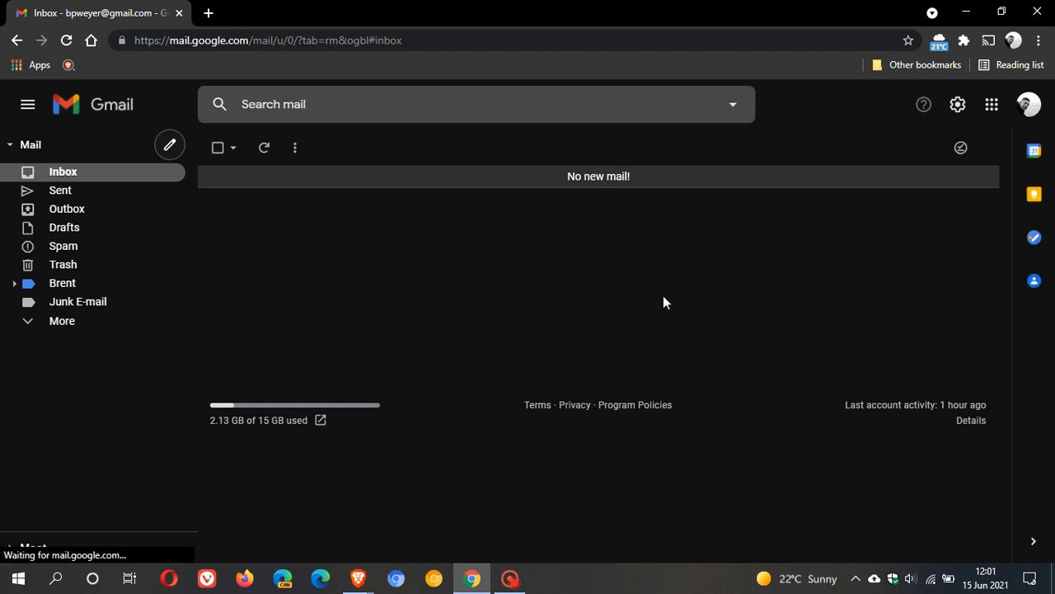
mouse_move(531, 320)
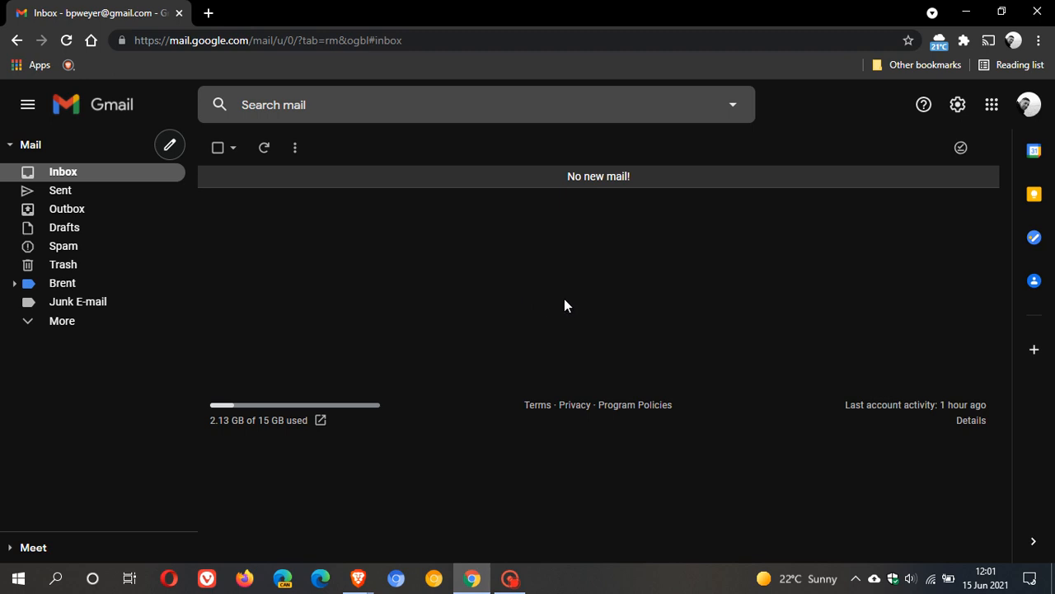
mouse_move(486, 270)
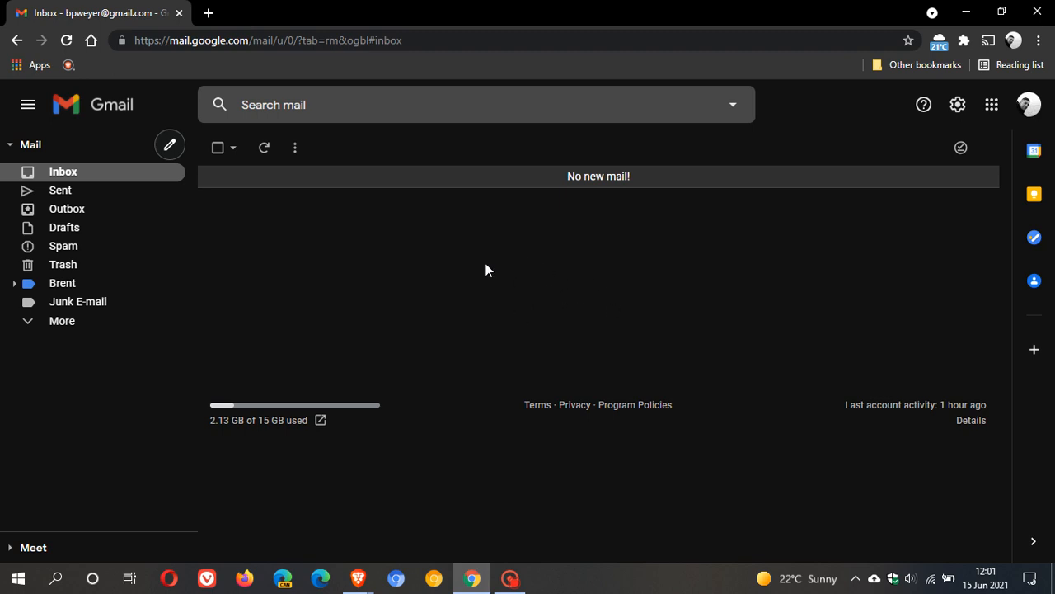
mouse_move(402, 279)
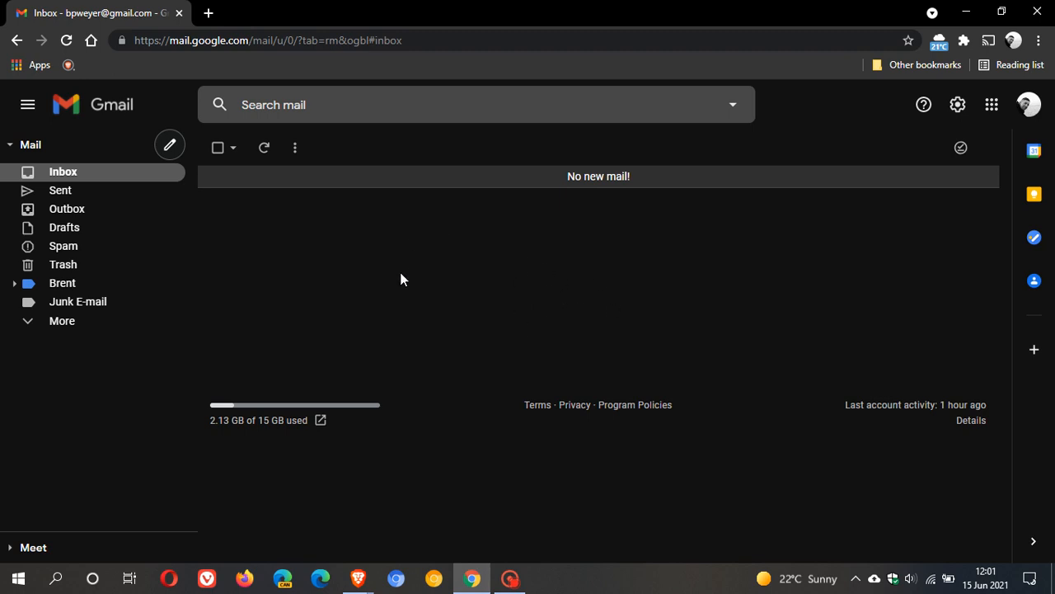
mouse_move(465, 300)
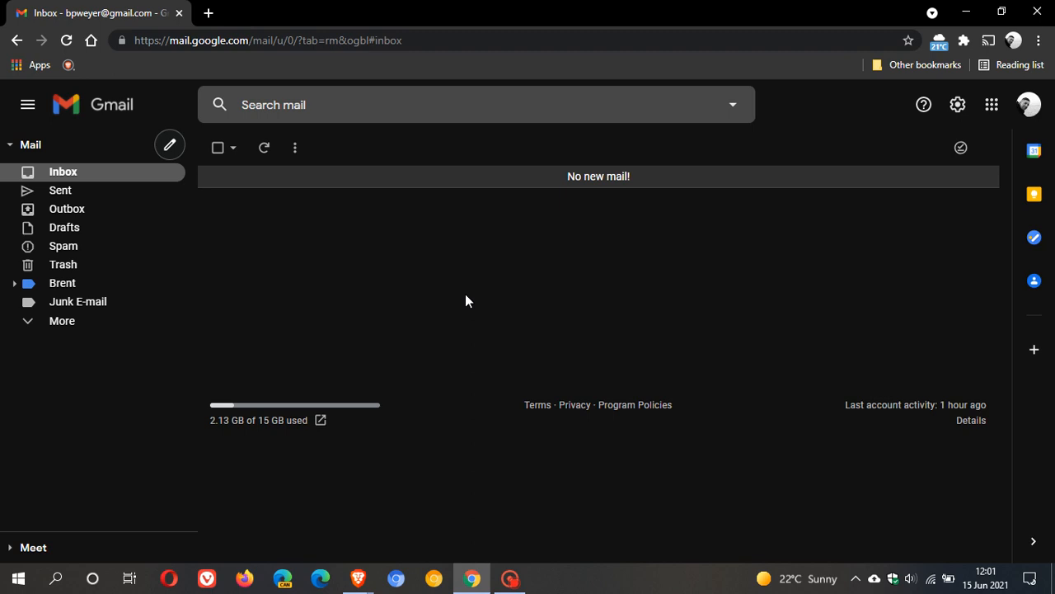
mouse_move(591, 346)
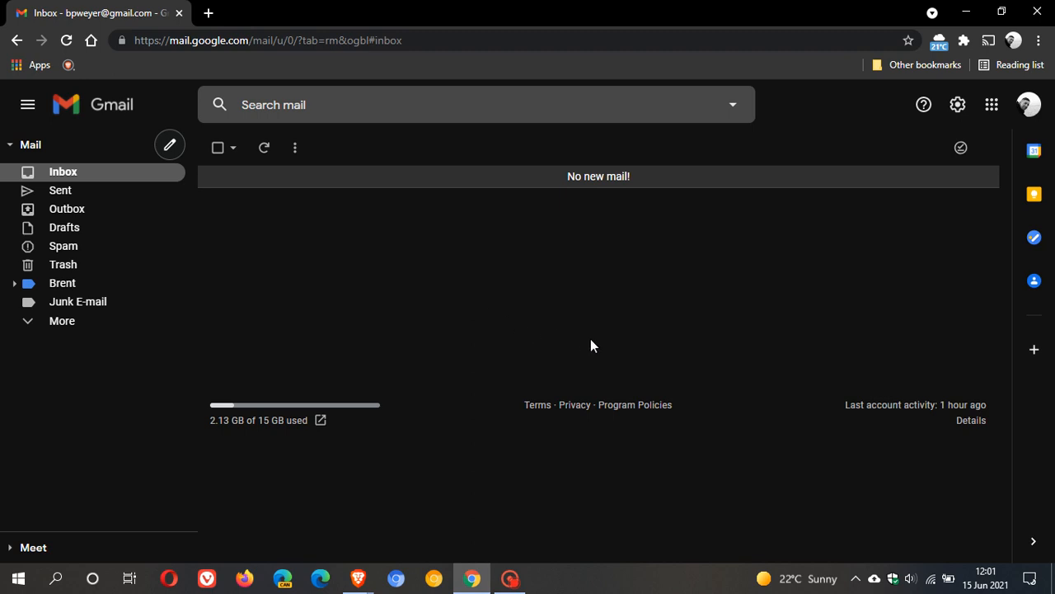
mouse_move(597, 349)
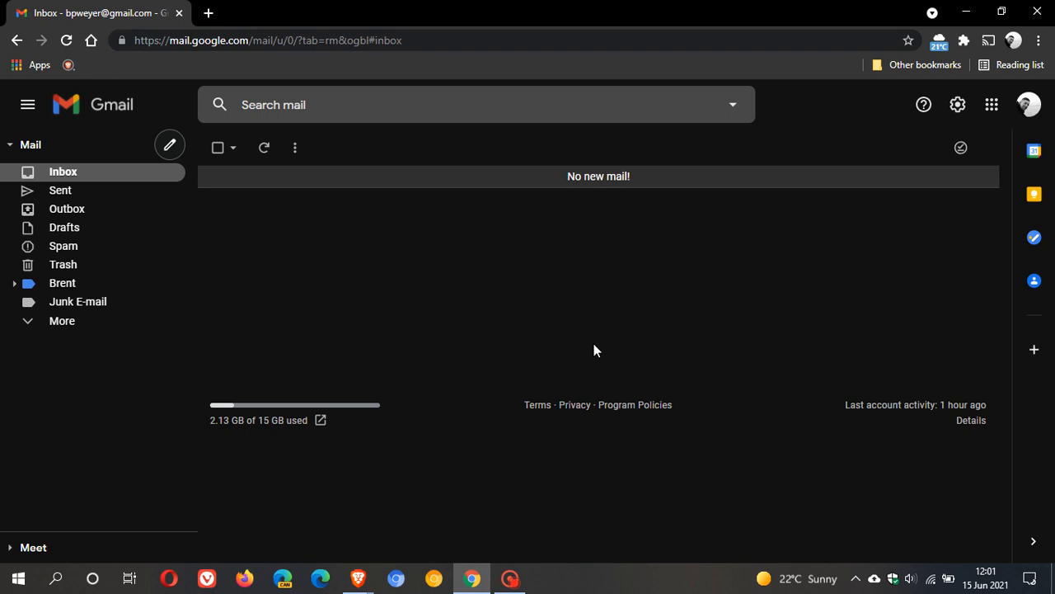
mouse_move(956, 105)
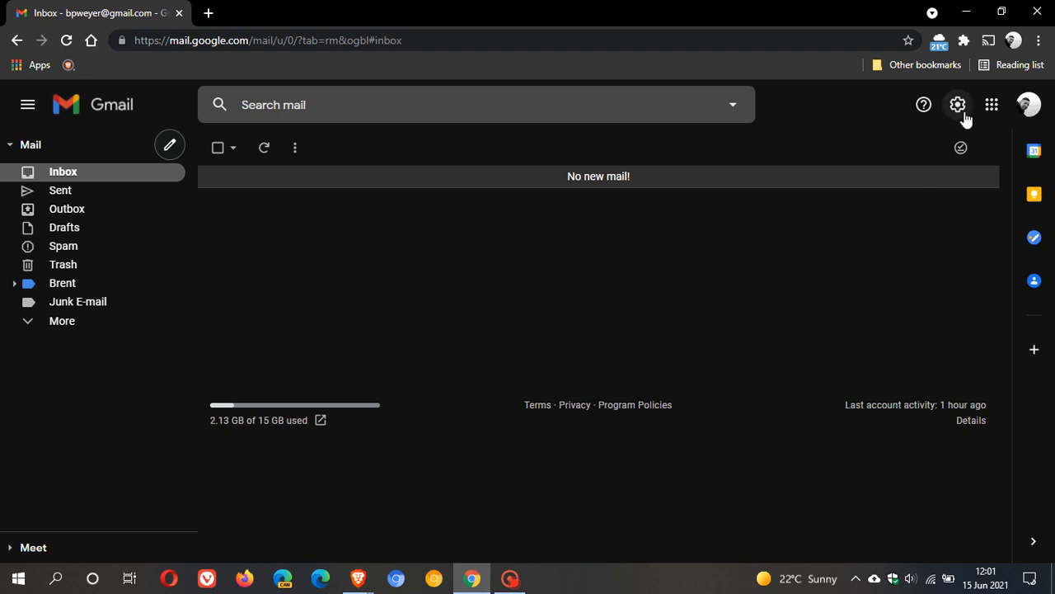
- Reach Gmail's full settings page via the gear icon's 'See all settings'
left_click(956, 105)
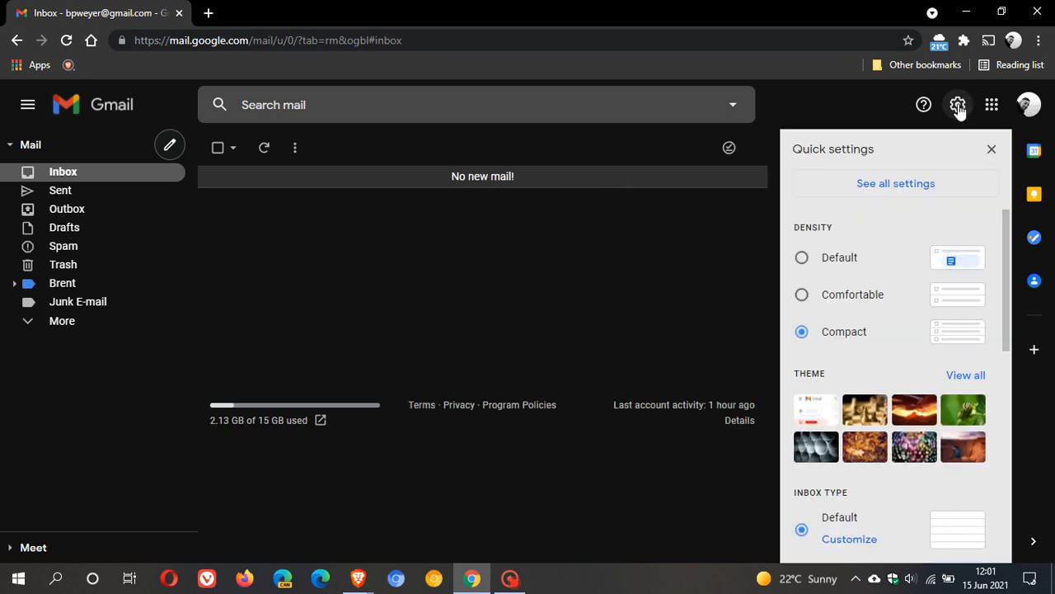
left_click(895, 183)
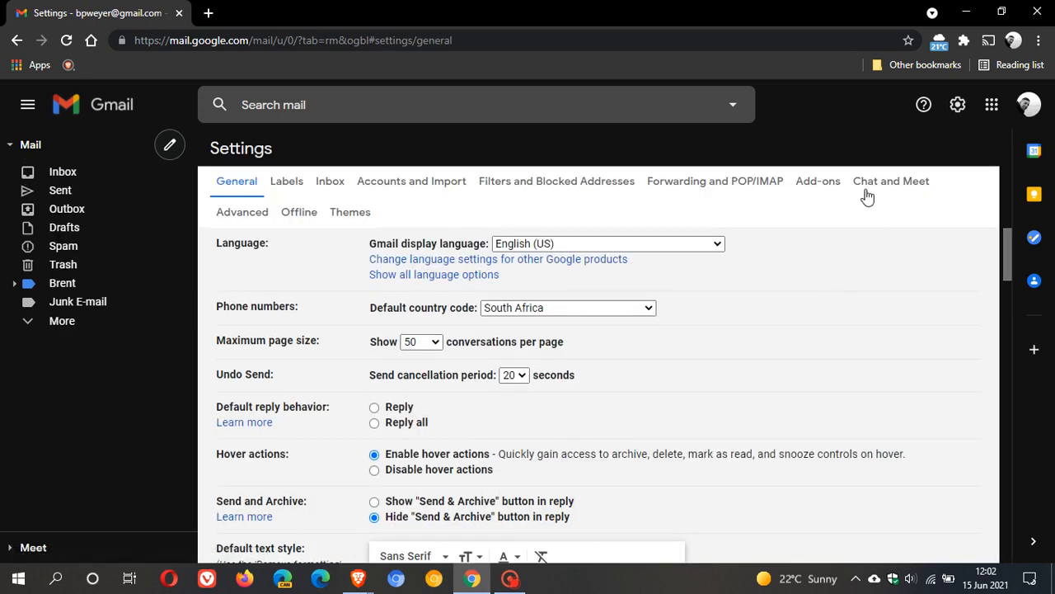
mouse_move(890, 185)
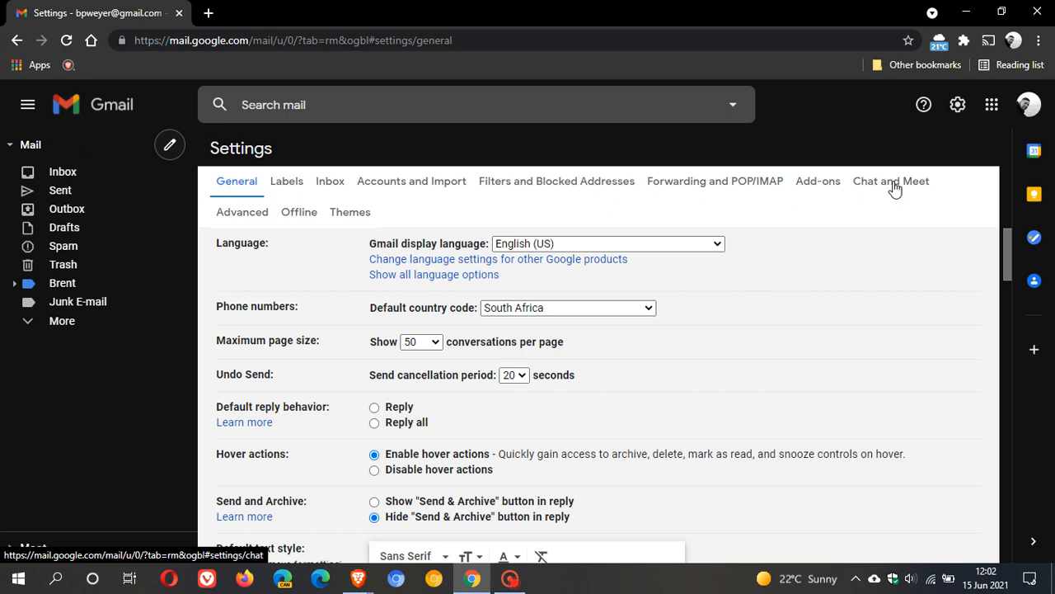
- Enable Google Chat under Chat and Meet, accept the welcome dialog and save changes
left_click(891, 180)
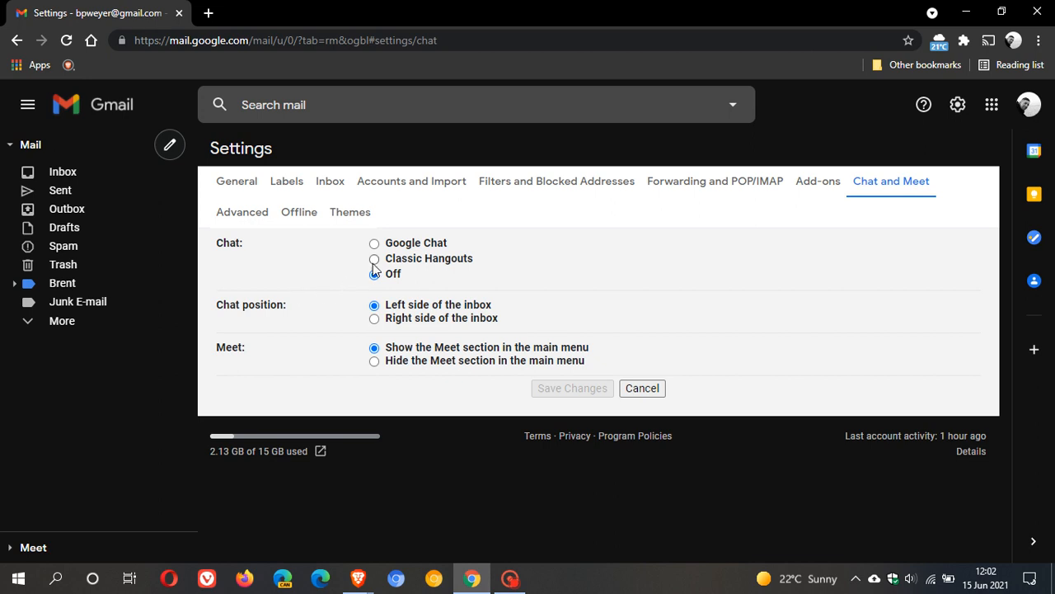
left_click(374, 274)
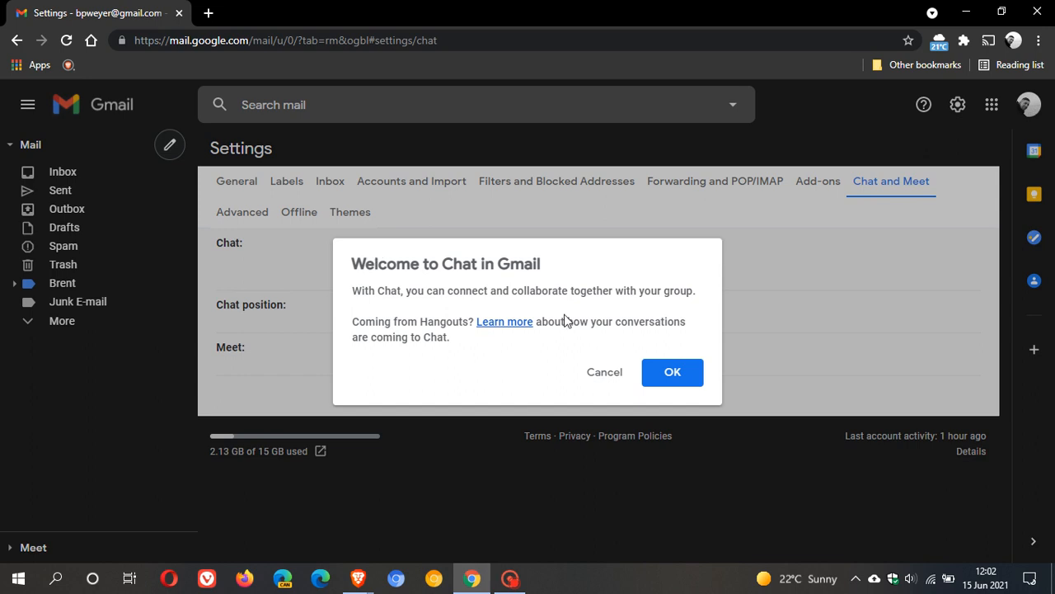
left_click(673, 372)
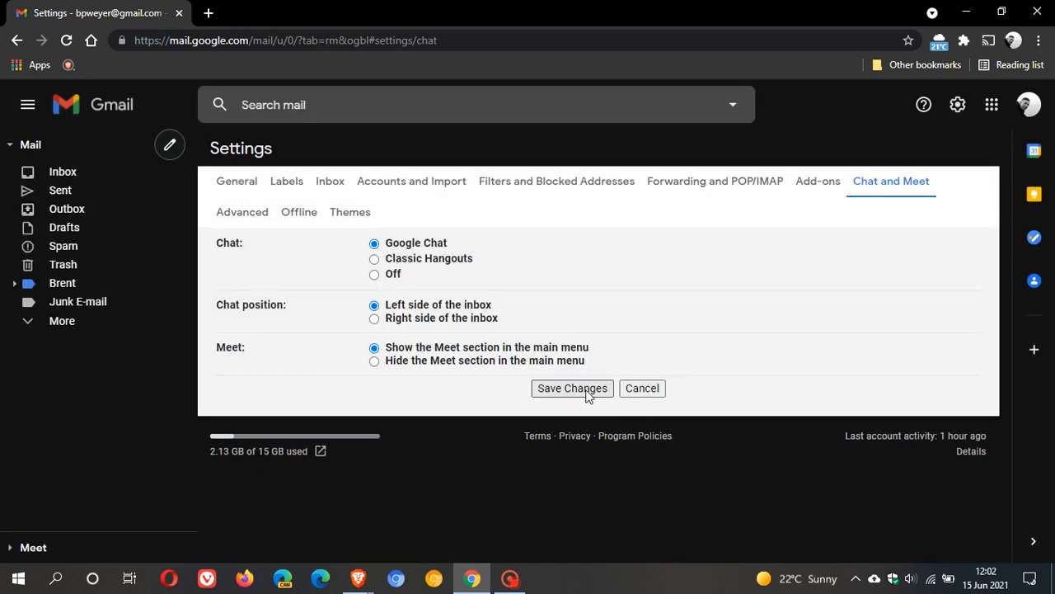
left_click(572, 390)
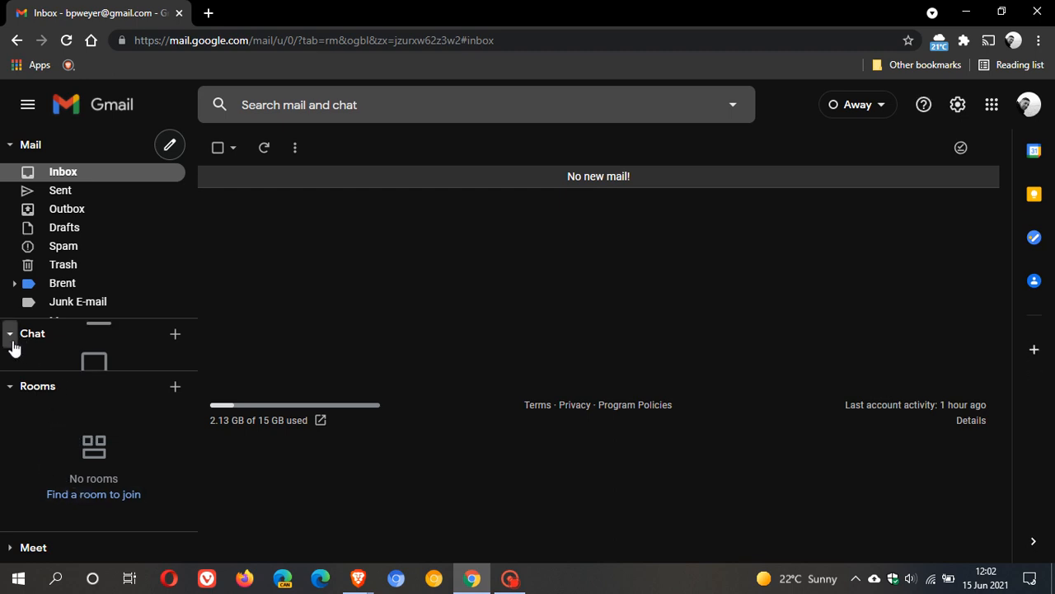
mouse_move(10, 333)
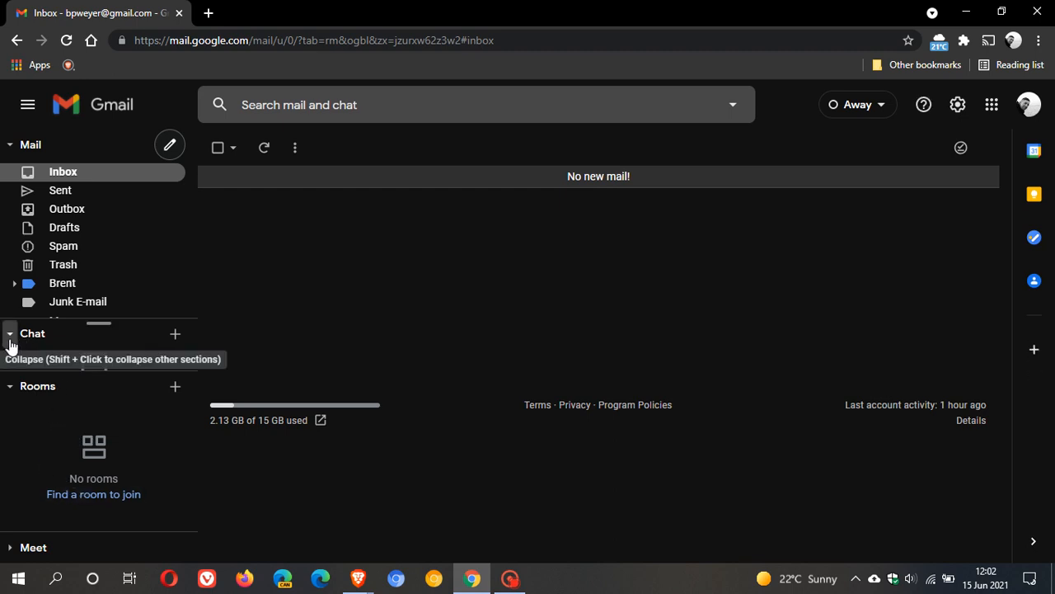
- Collapse the Chat and Rooms sidebar sections so only their headings show
left_click(10, 333)
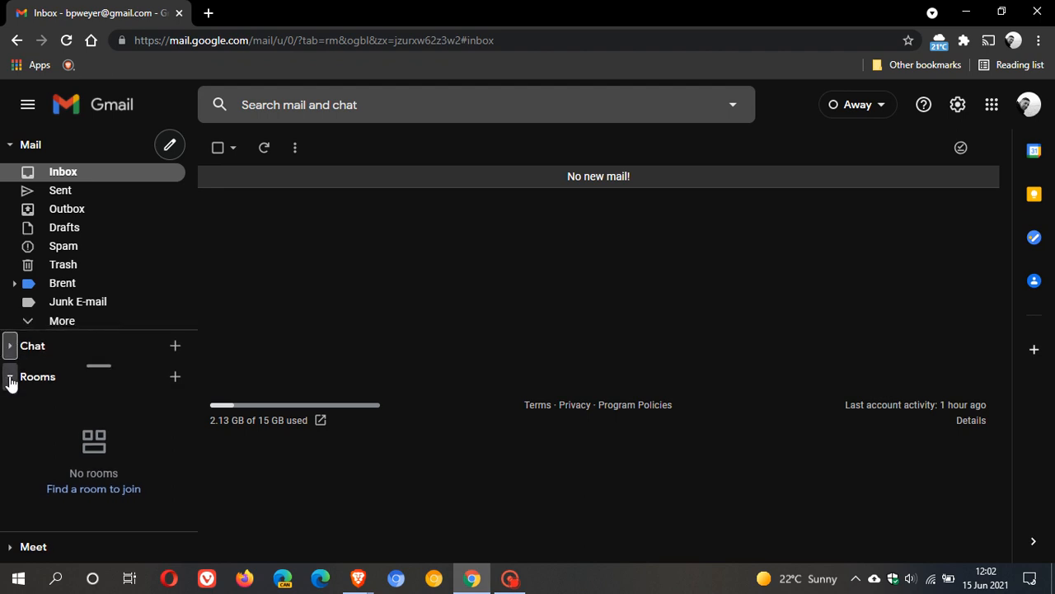
left_click(10, 376)
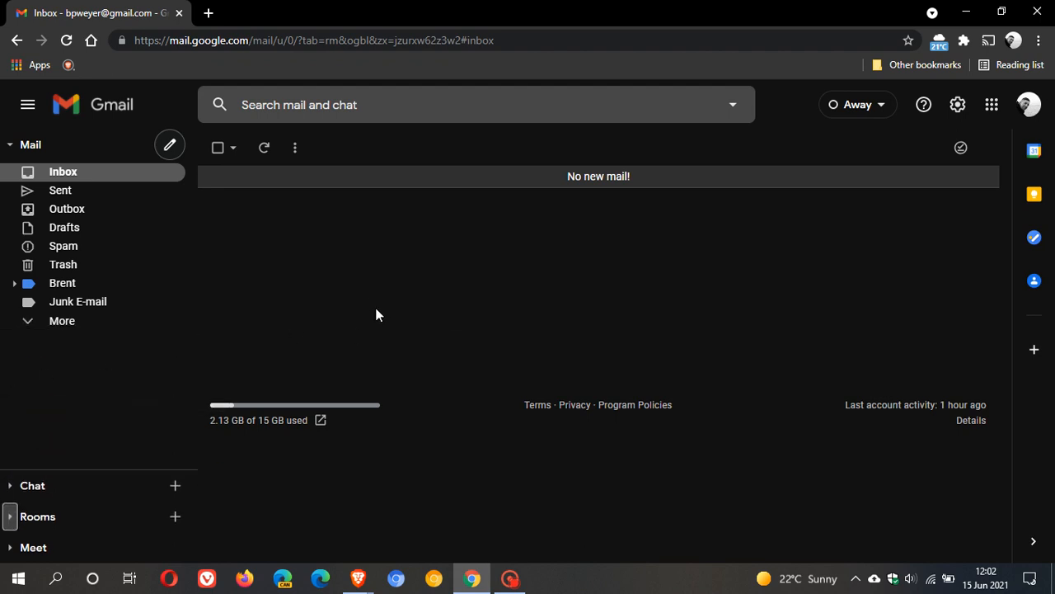
mouse_move(482, 279)
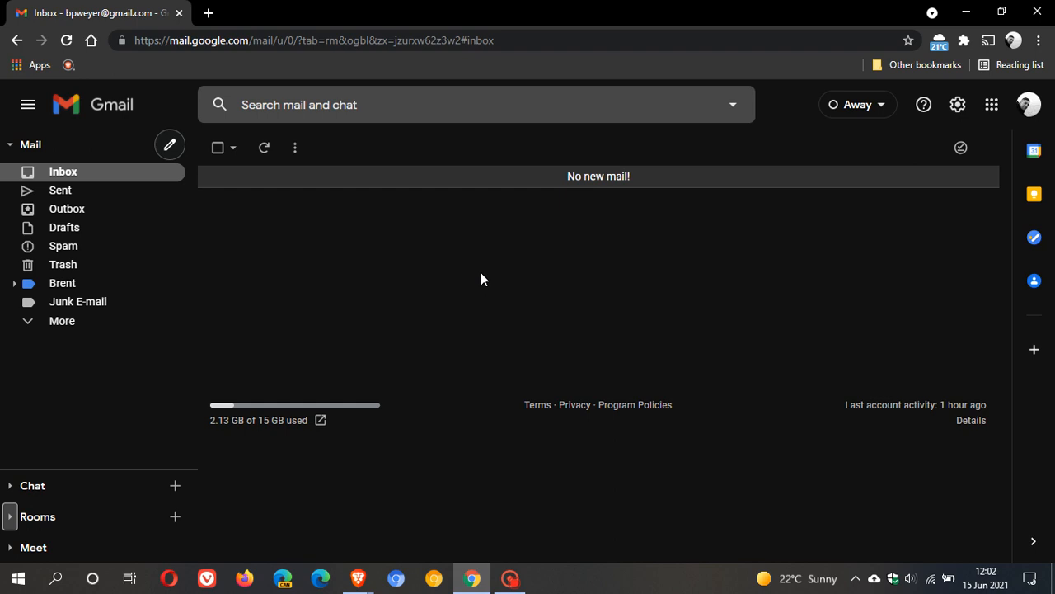
mouse_move(477, 267)
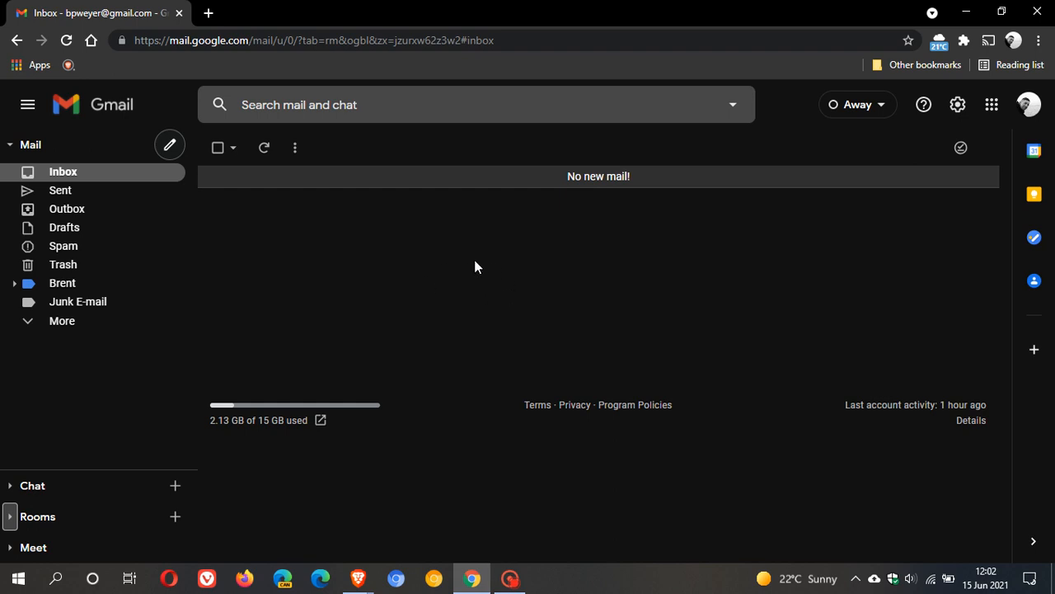
mouse_move(484, 274)
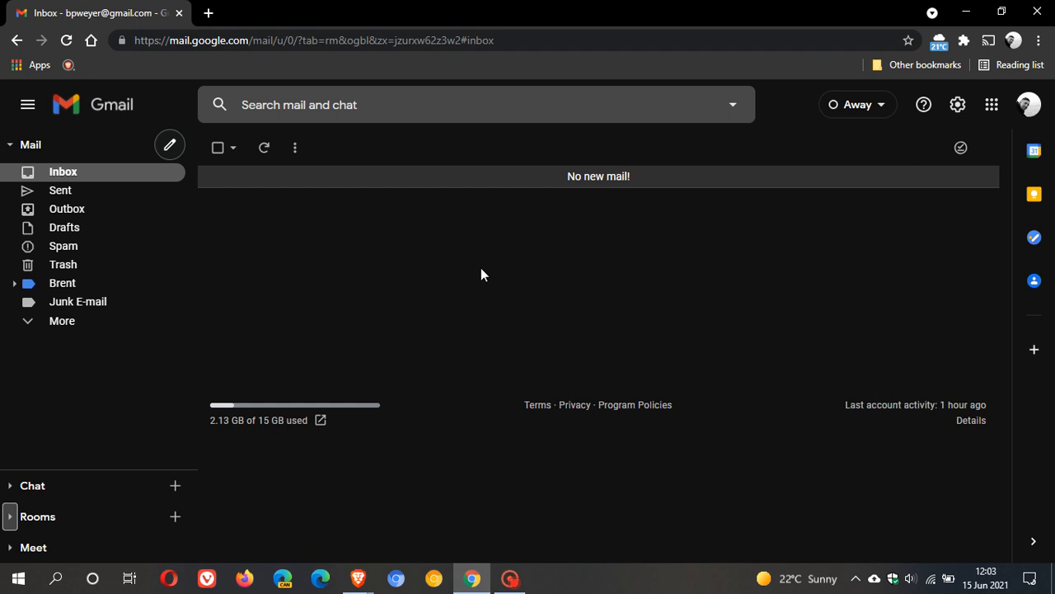
mouse_move(771, 278)
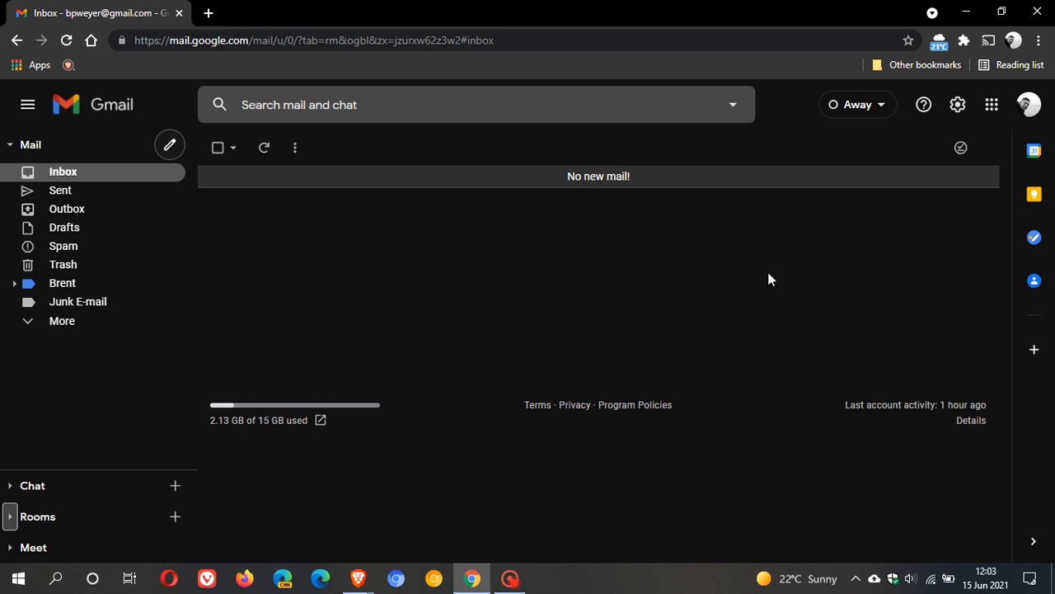
left_click(857, 105)
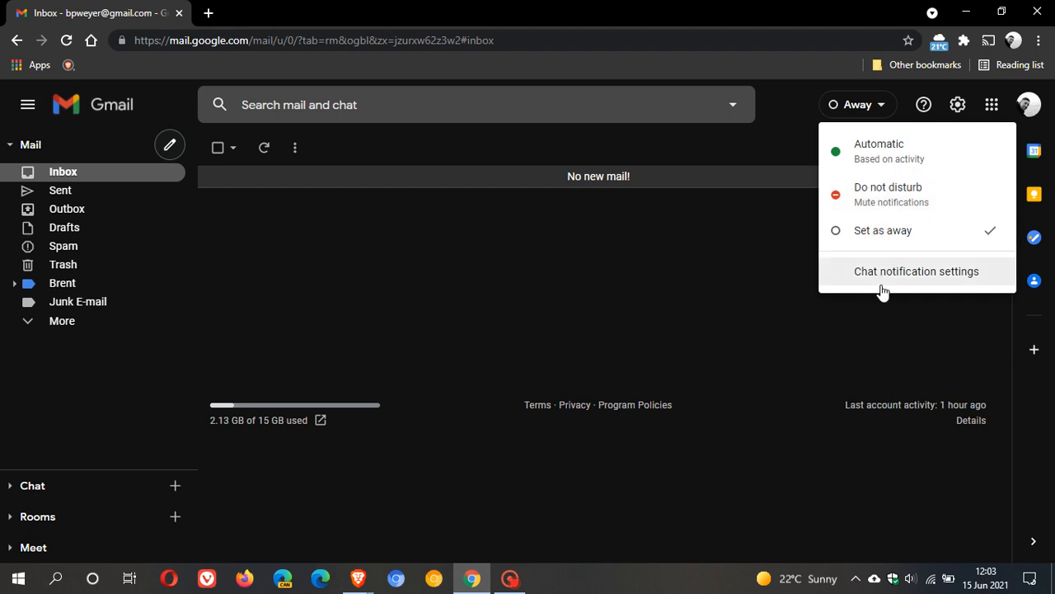
mouse_move(552, 297)
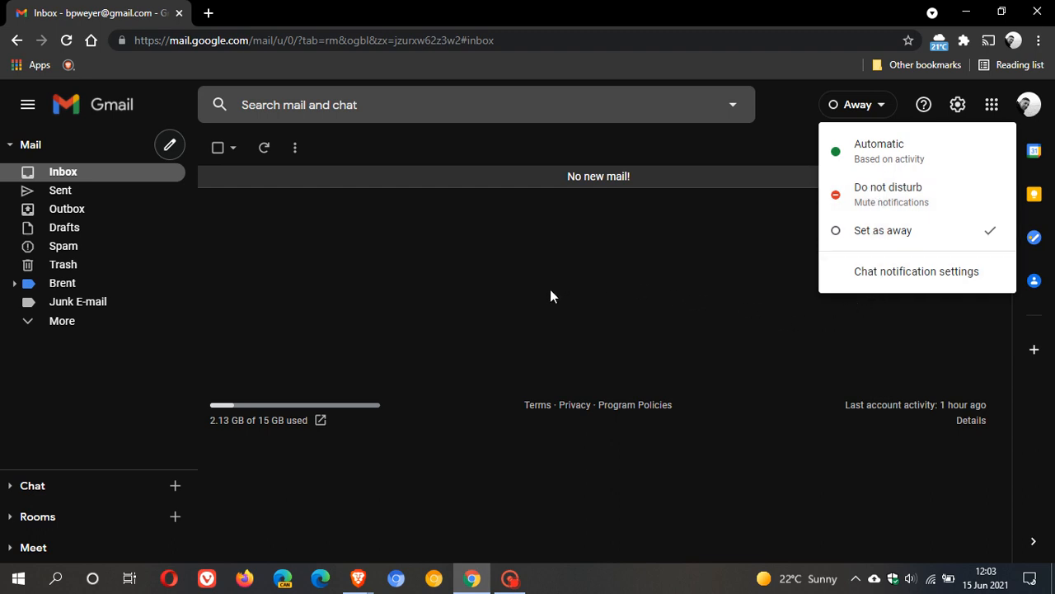
left_click(561, 278)
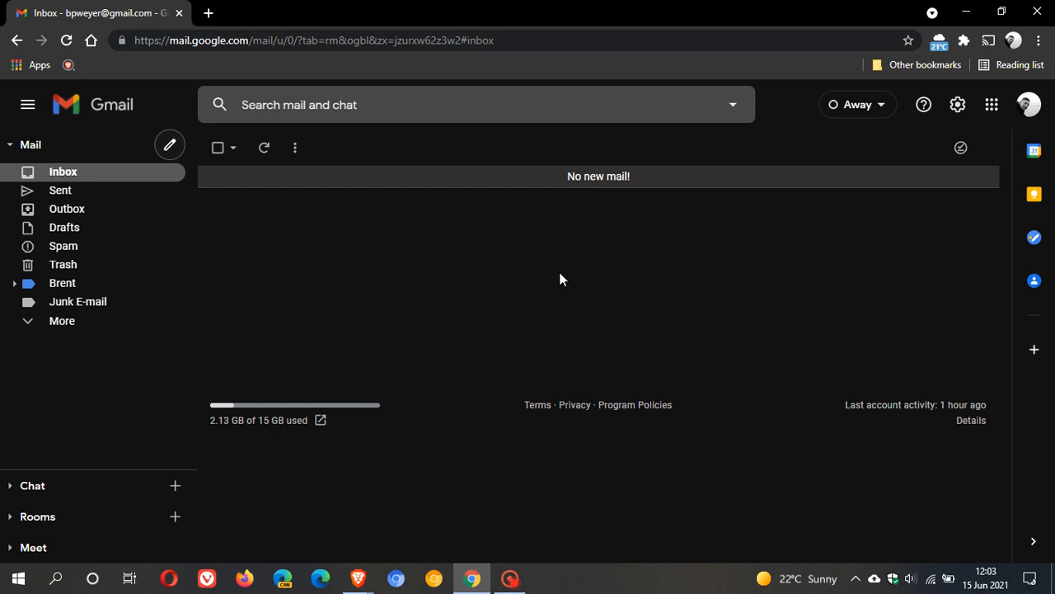
mouse_move(579, 300)
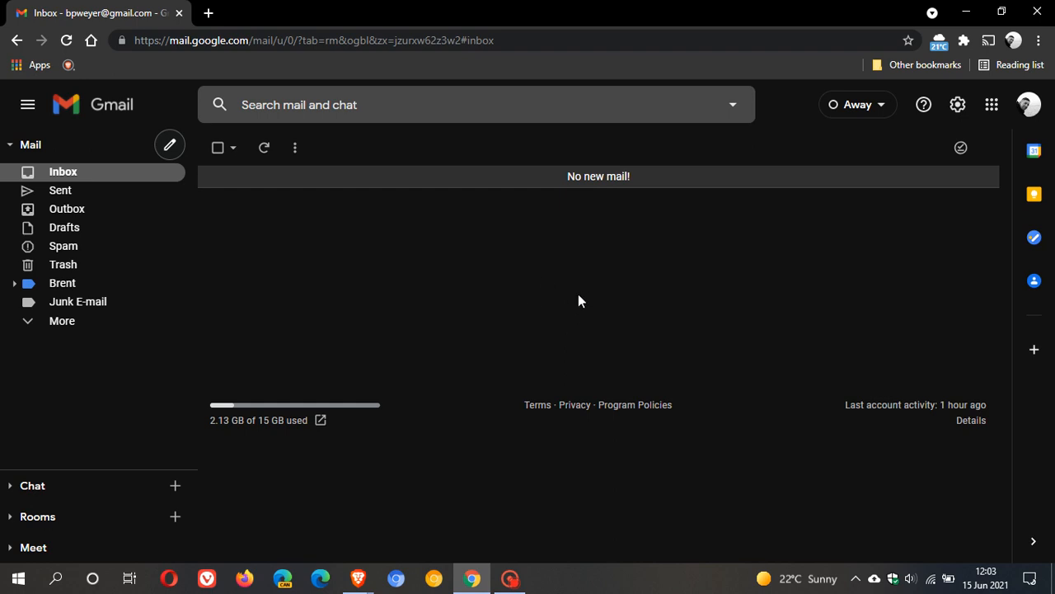
mouse_move(559, 280)
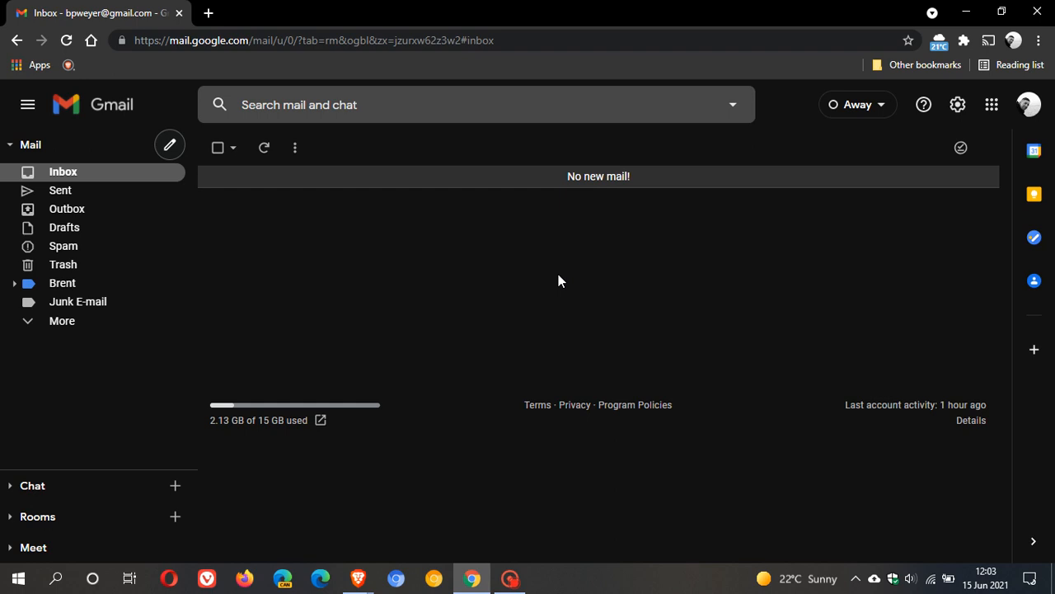
mouse_move(566, 296)
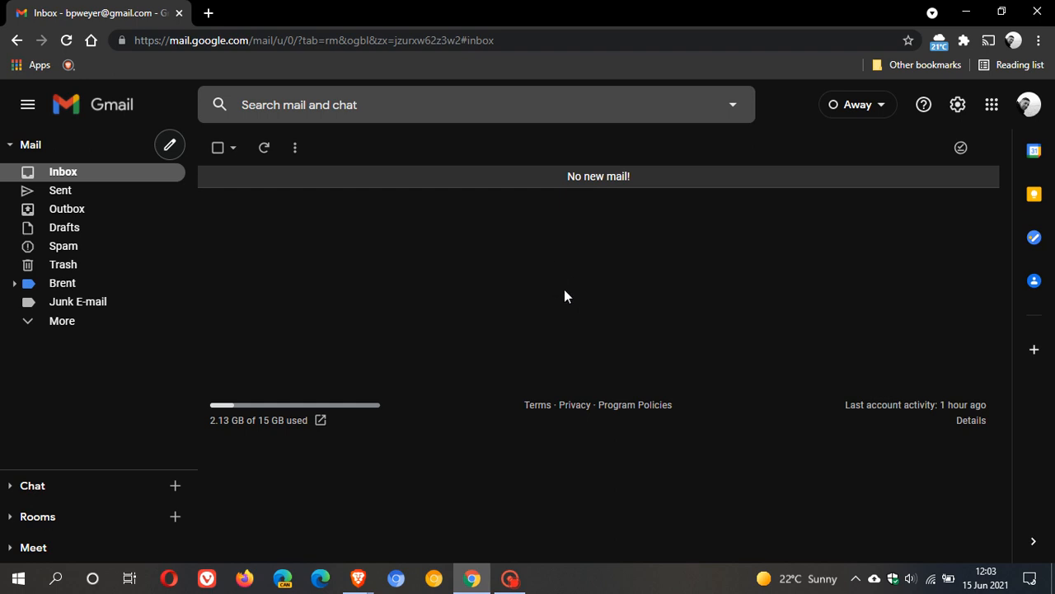
mouse_move(531, 290)
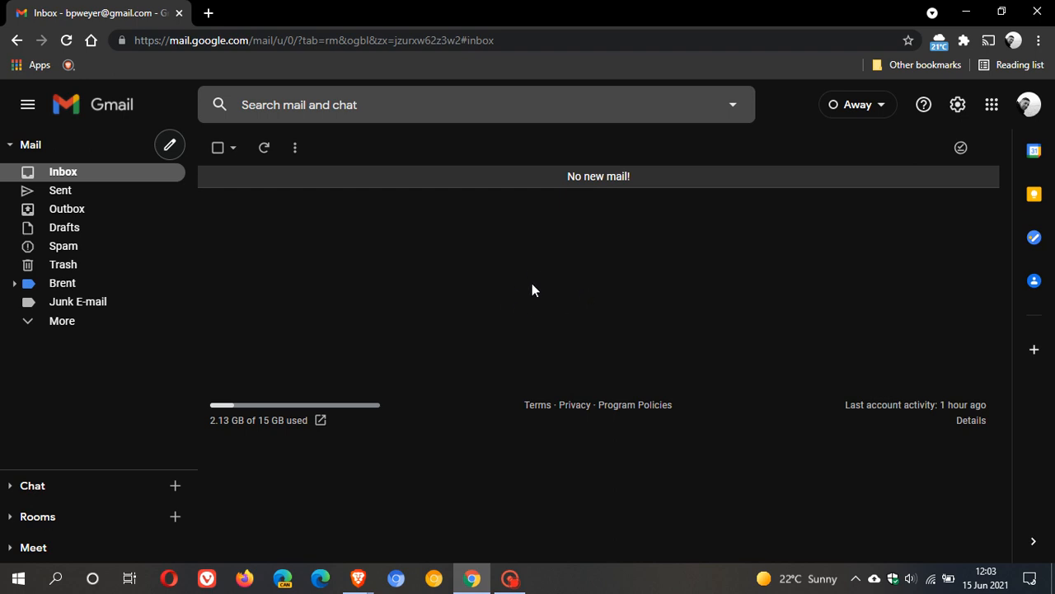
mouse_move(382, 134)
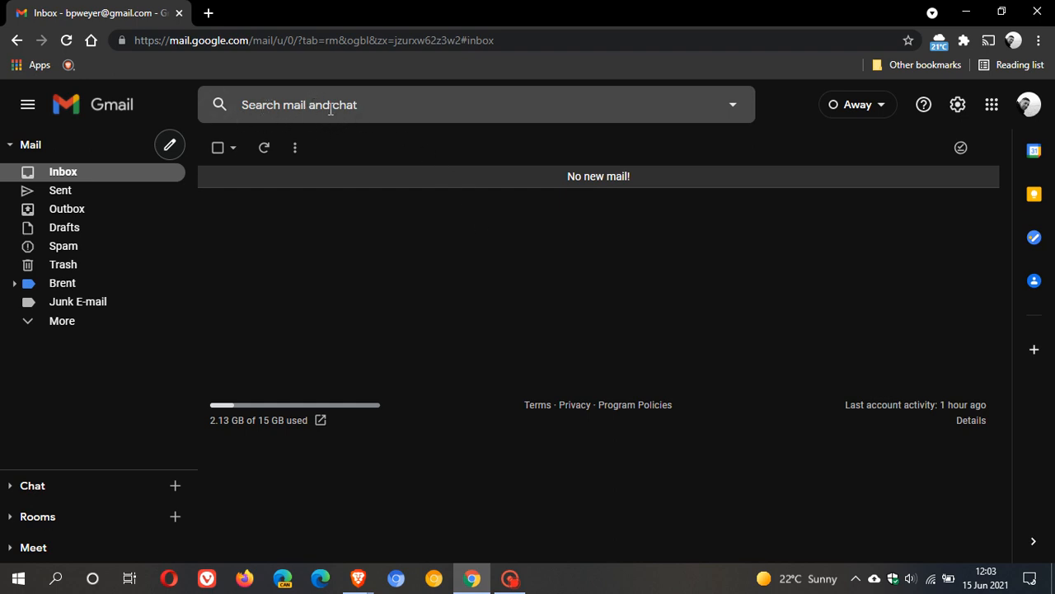
mouse_move(493, 290)
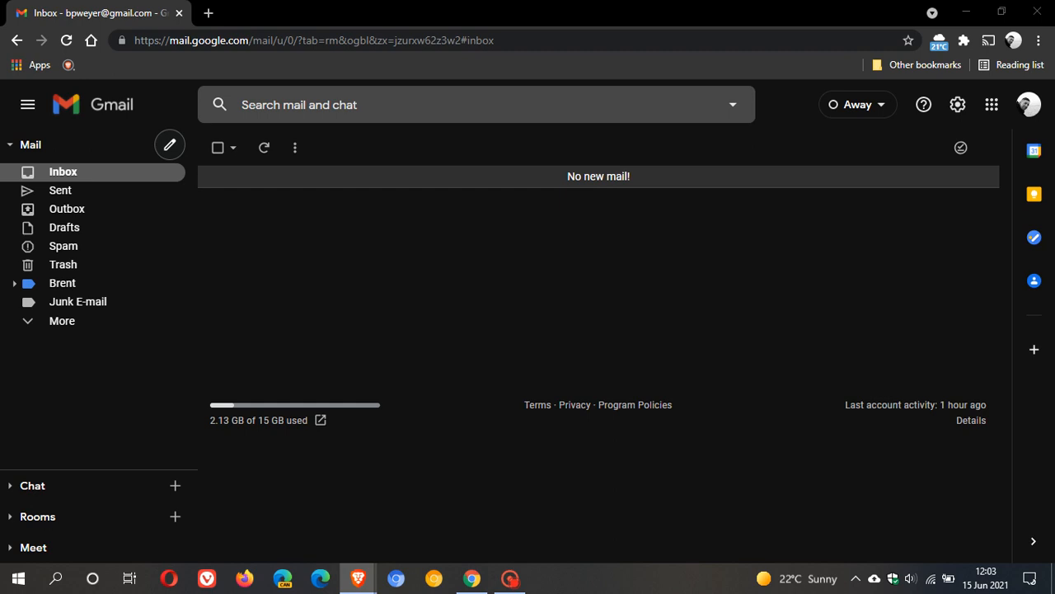
mouse_move(726, 366)
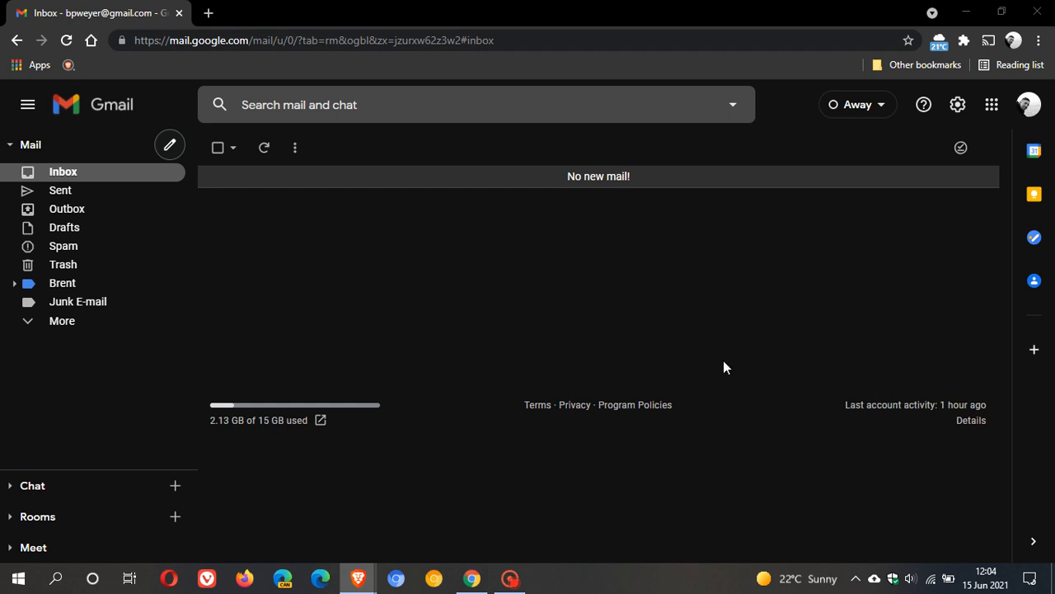
mouse_move(382, 308)
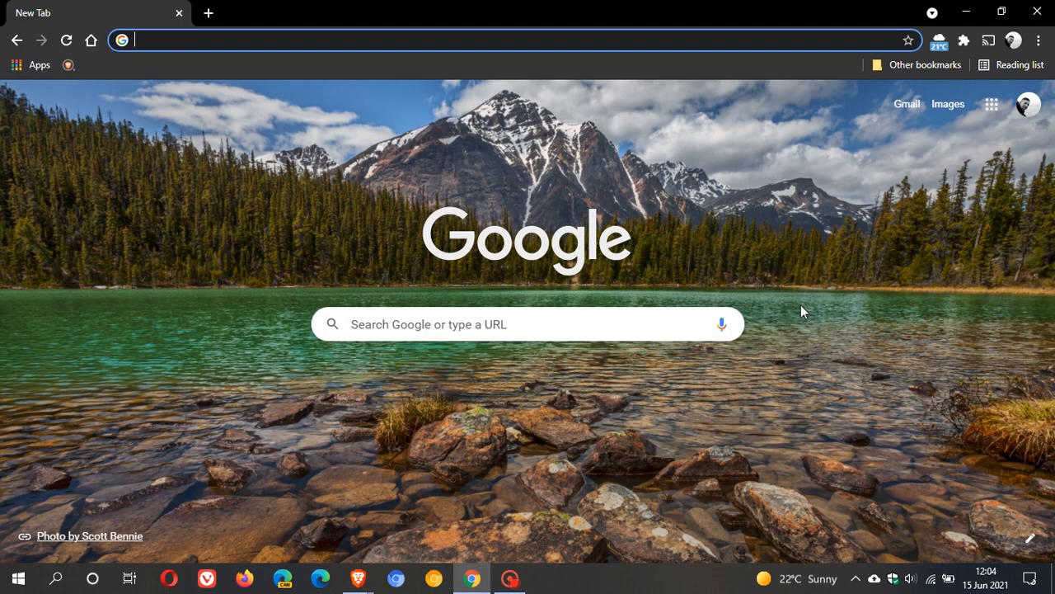
mouse_move(907, 104)
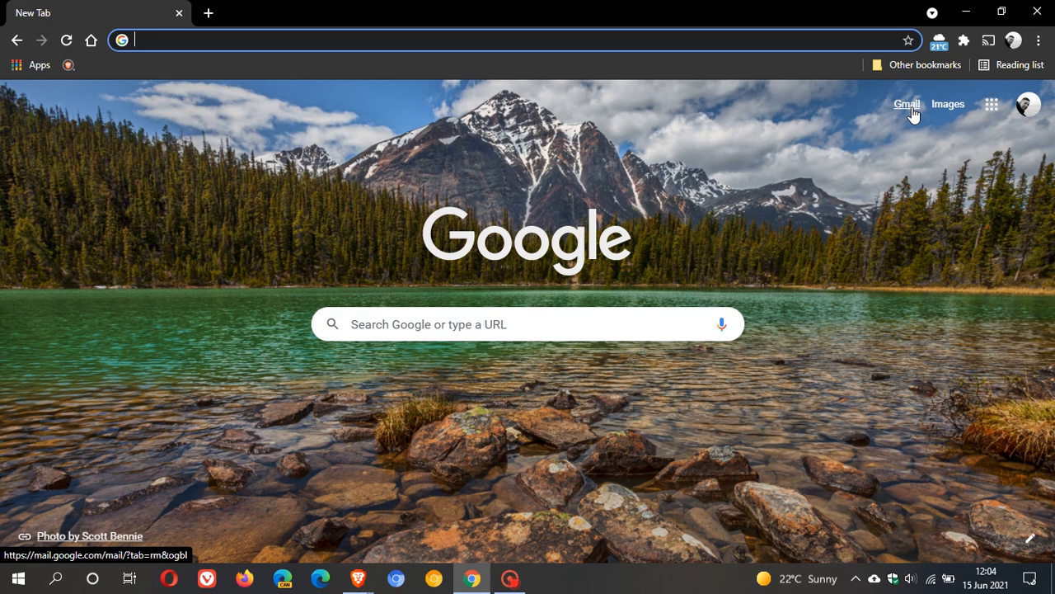
- Go to Gmail again from the Chrome new tab page
left_click(907, 104)
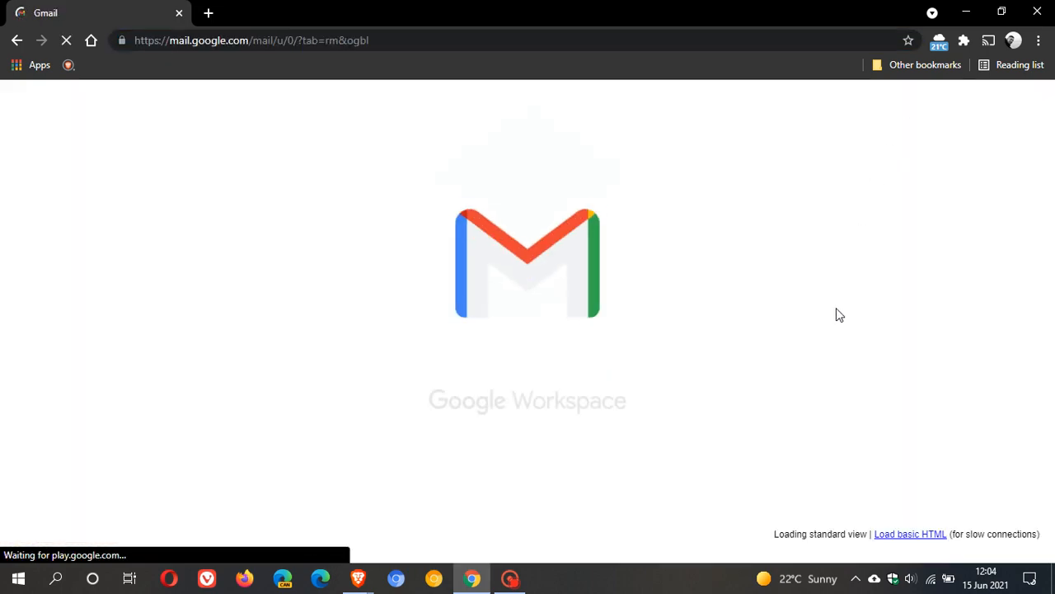